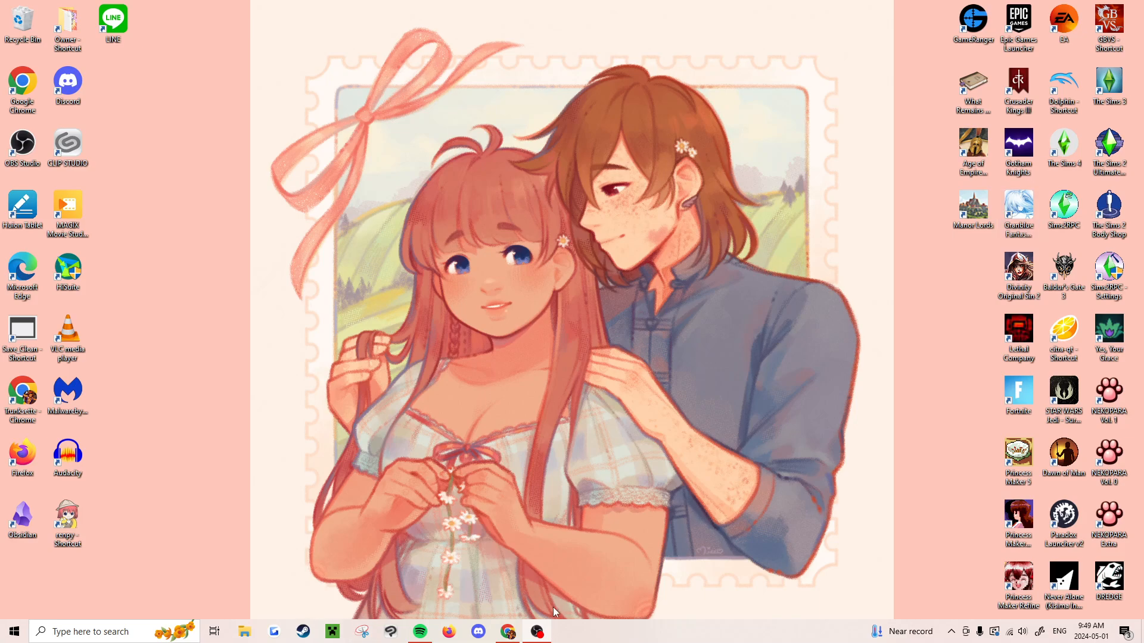
# Bring up the package cleaning tutorial page and read through its instructions
pyautogui.click(507, 632)
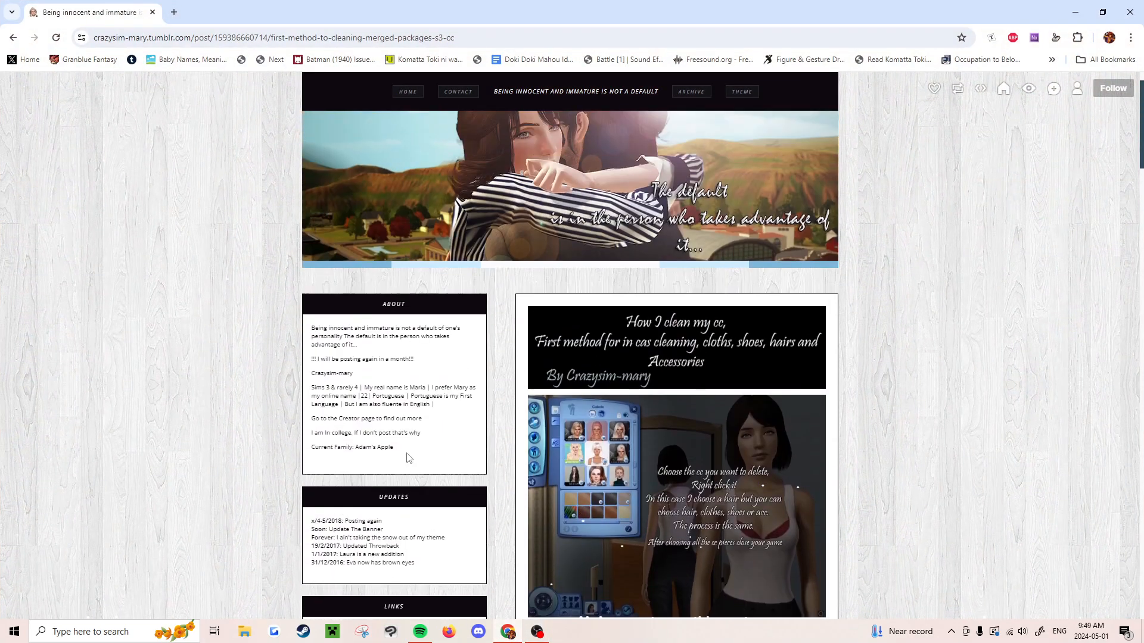
pyautogui.scroll(-3)
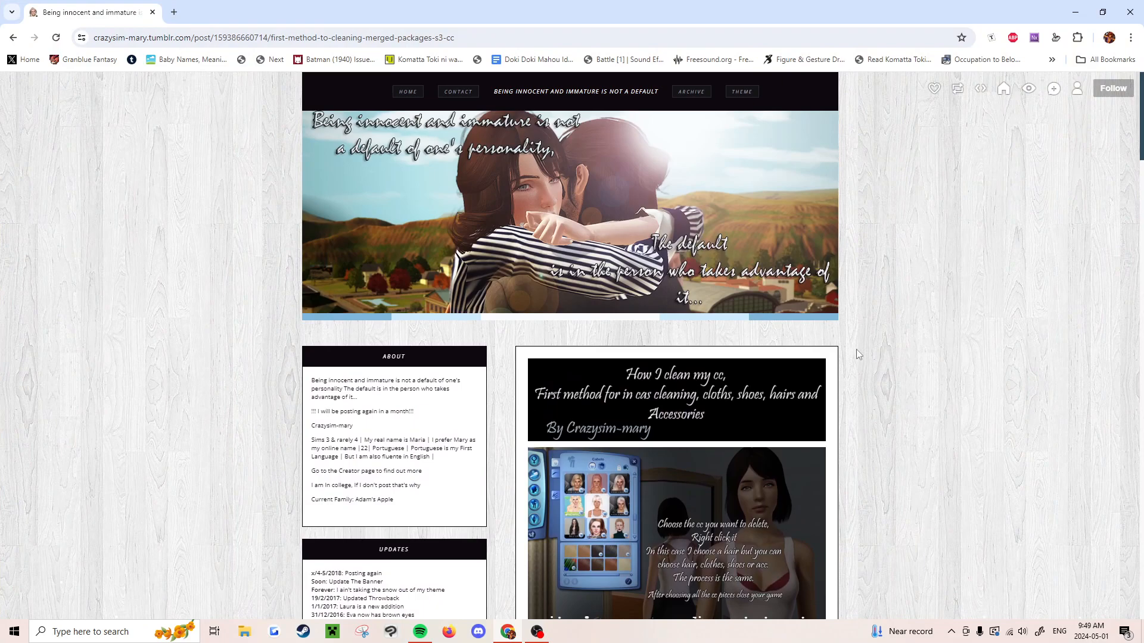
pyautogui.moveTo(889, 359)
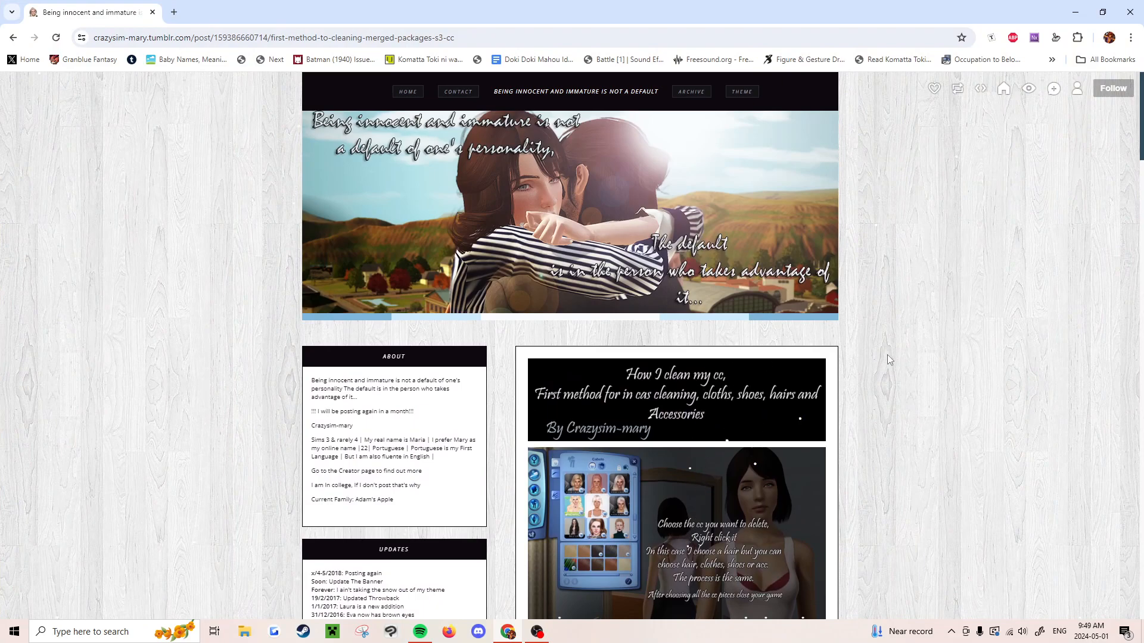
pyautogui.scroll(-3)
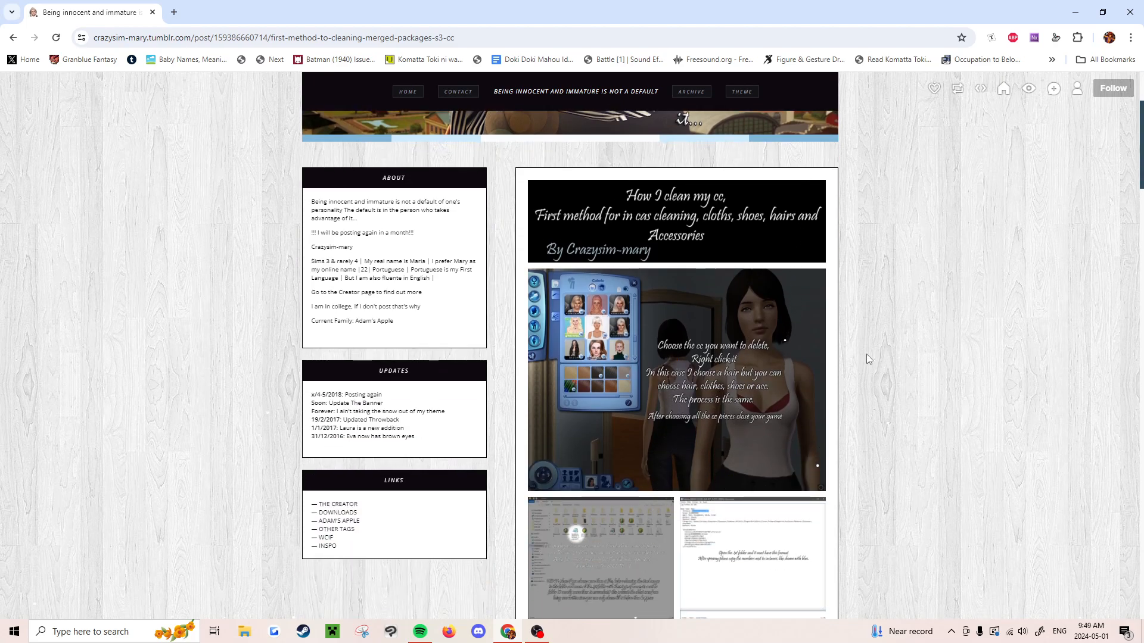
pyautogui.scroll(-3)
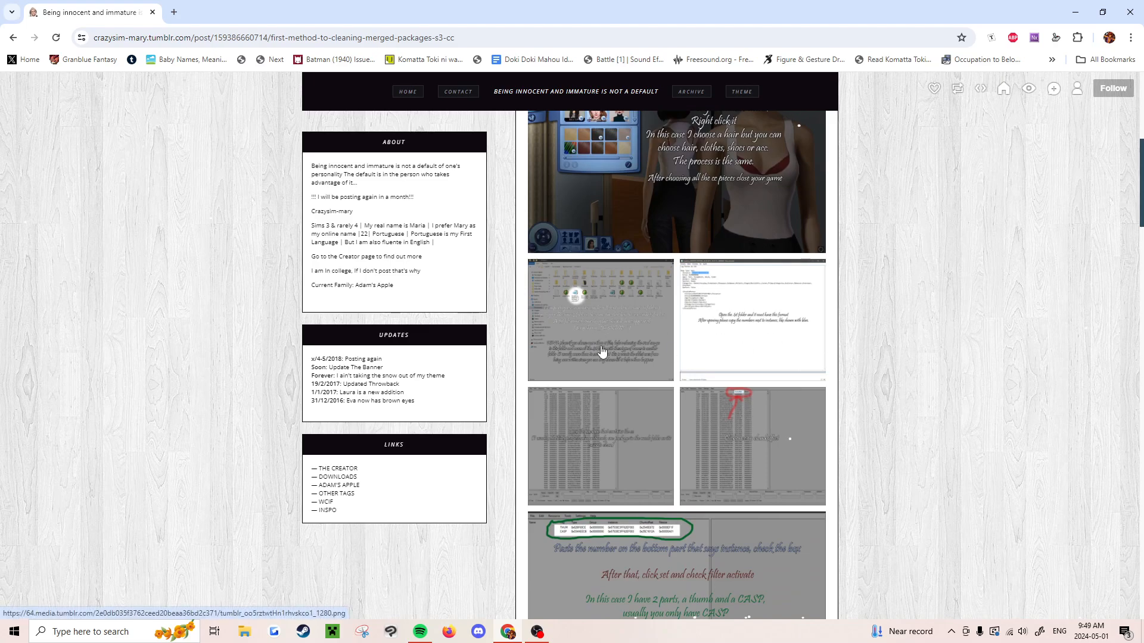
pyautogui.scroll(-3)
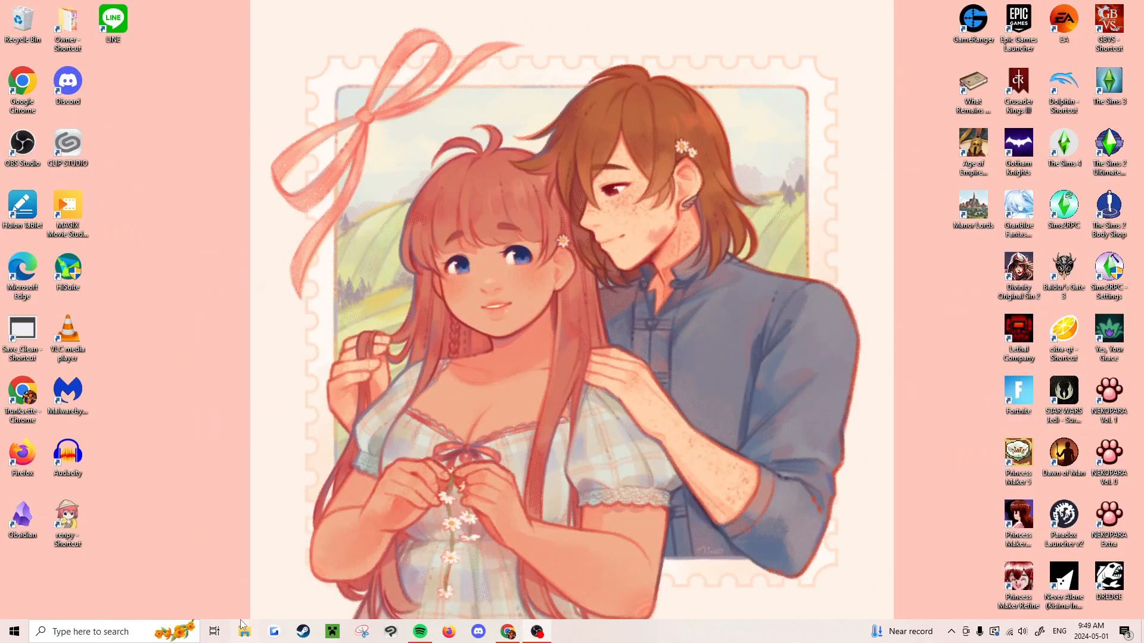
# Browse to D:\Electronic Arts\The Sims 3\Mods\Packages\Hair and launch hair3 in the package editor
pyautogui.click(244, 631)
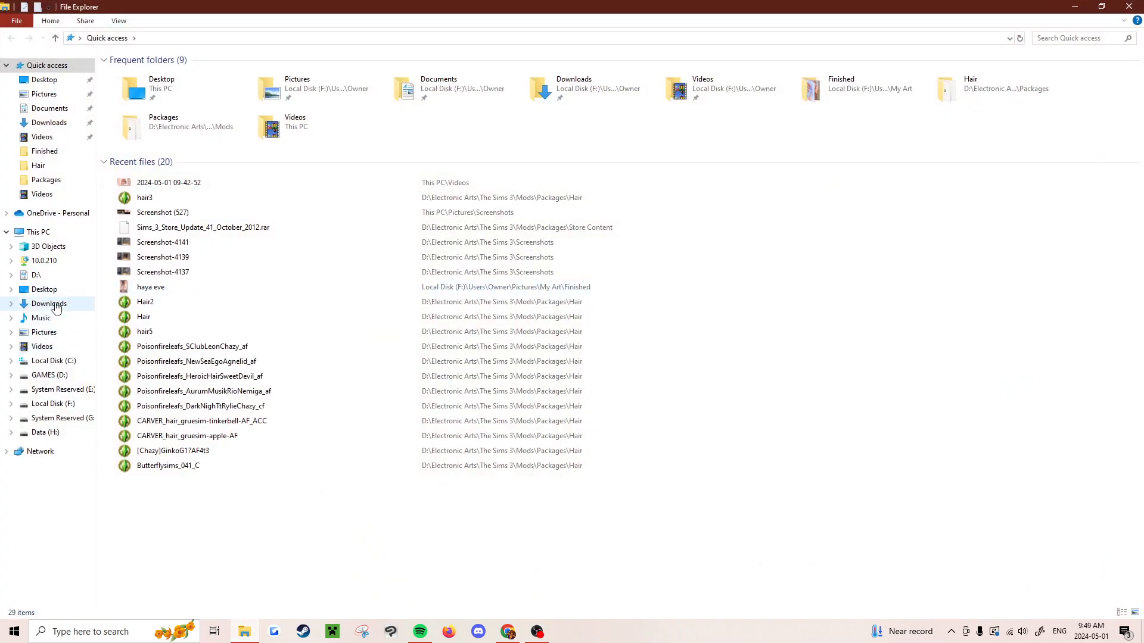
pyautogui.click(36, 275)
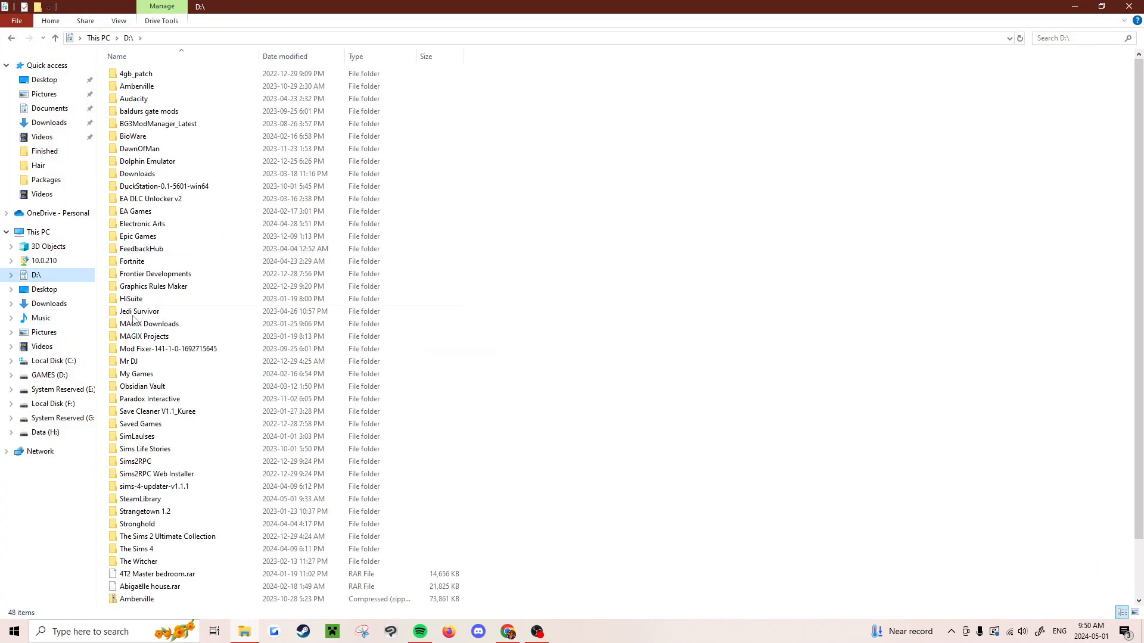
pyautogui.doubleClick(142, 223)
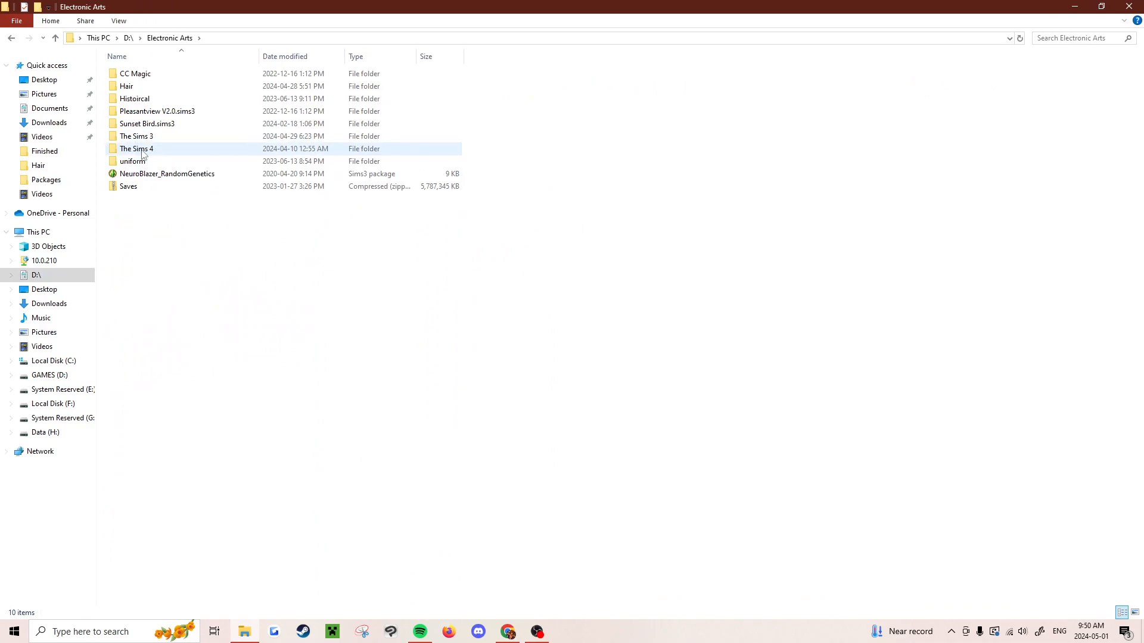
pyautogui.doubleClick(137, 136)
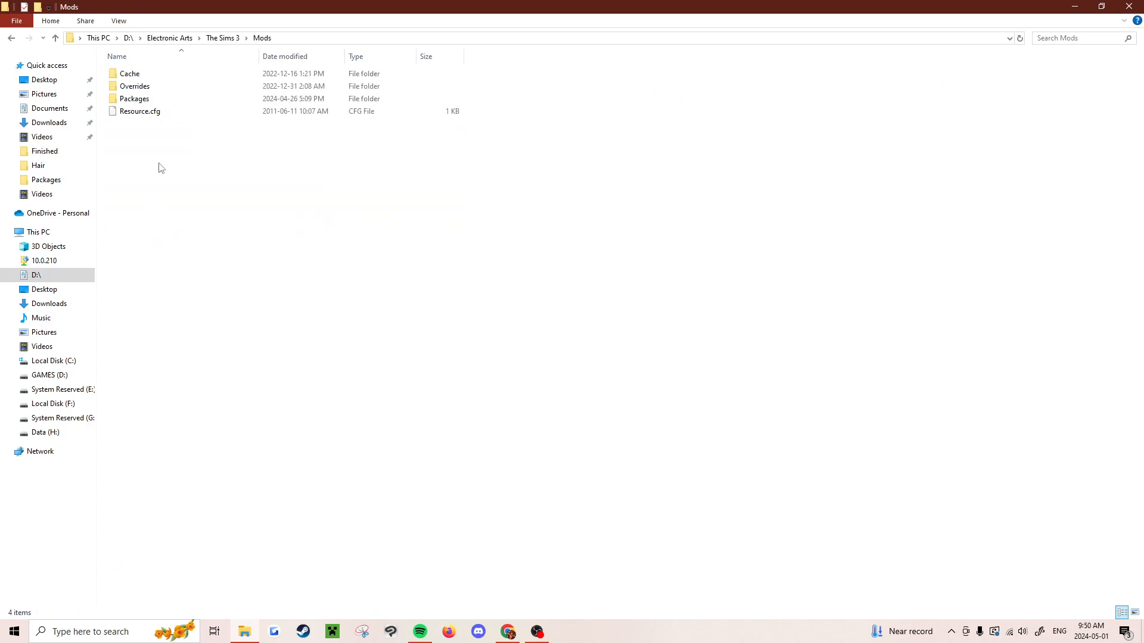
pyautogui.doubleClick(135, 99)
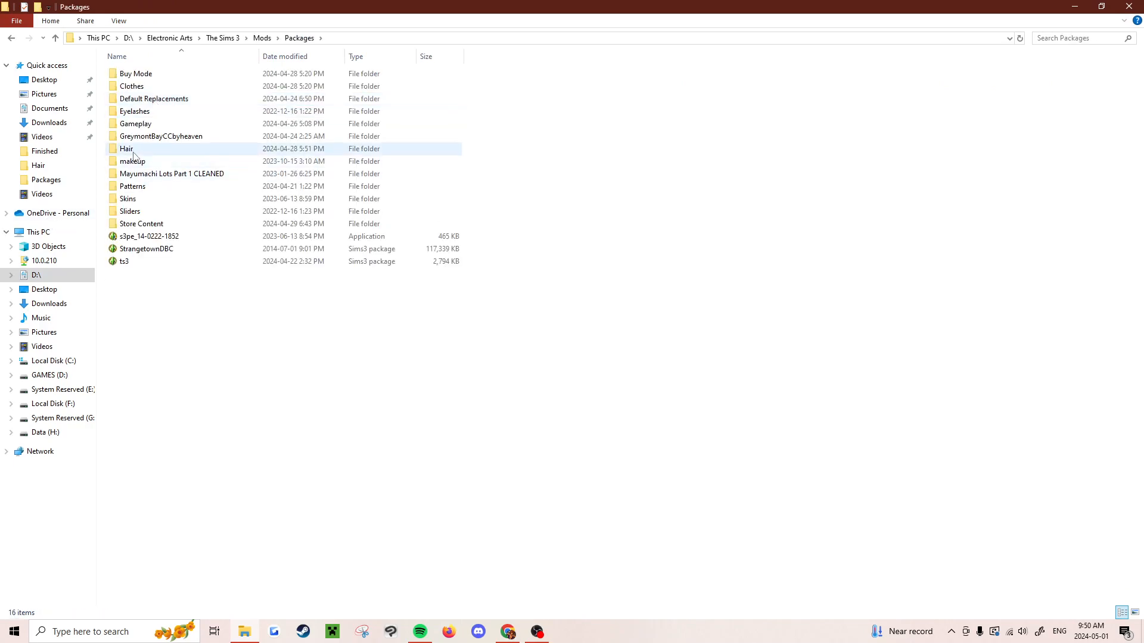
pyautogui.doubleClick(126, 148)
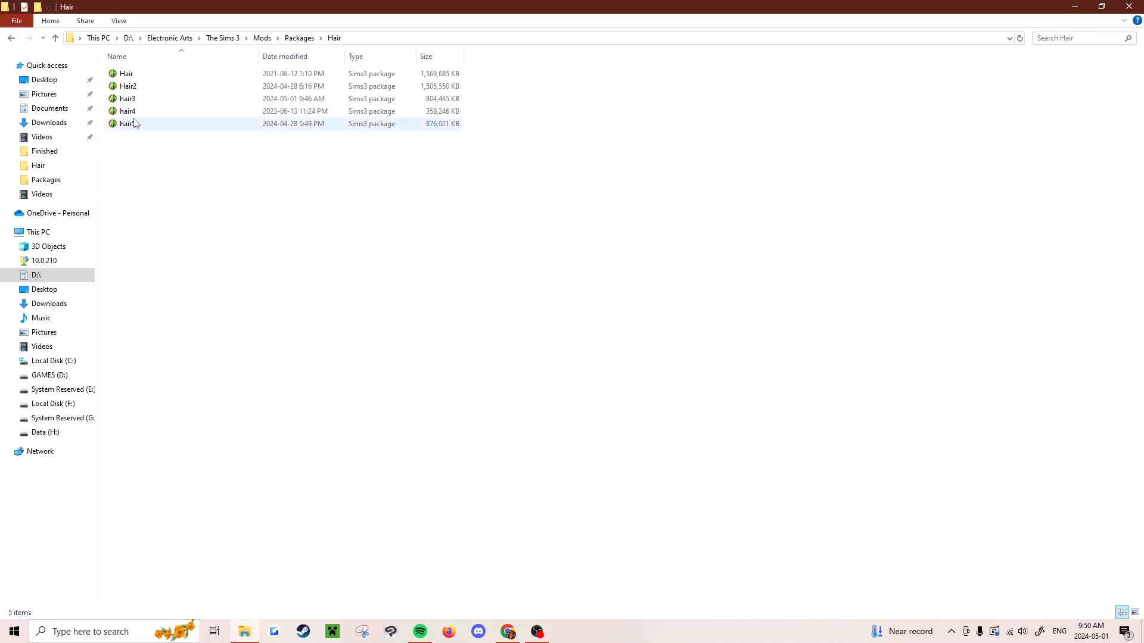
pyautogui.doubleClick(128, 122)
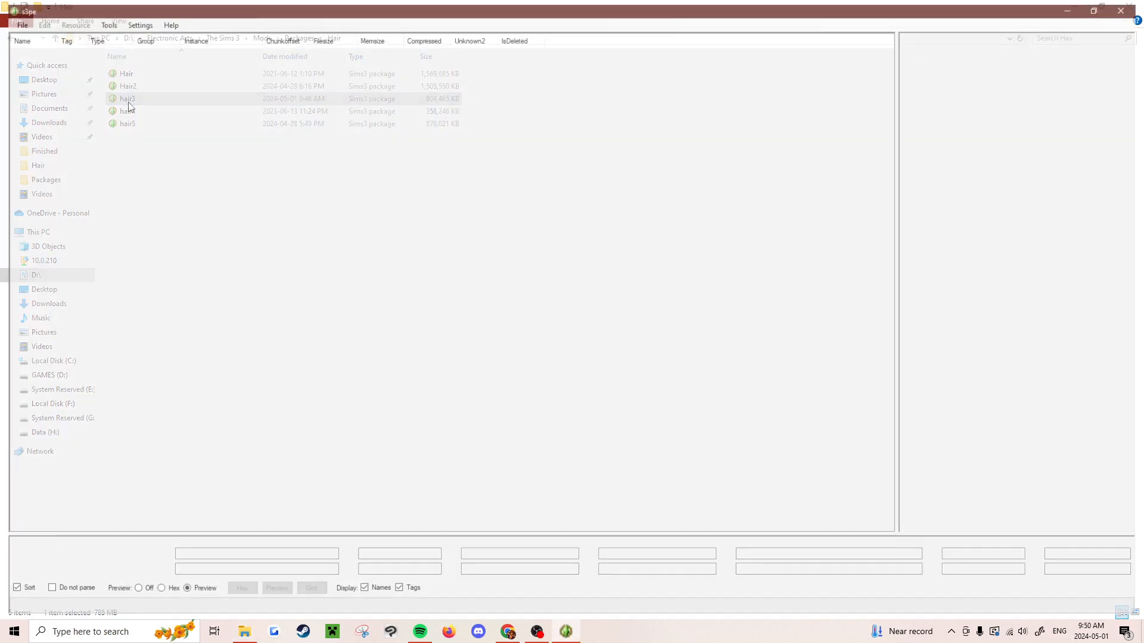
# Load hair3.package and move down its 8748-resource list from BONE past GEOM to the THUM entries
pyautogui.doubleClick(128, 99)
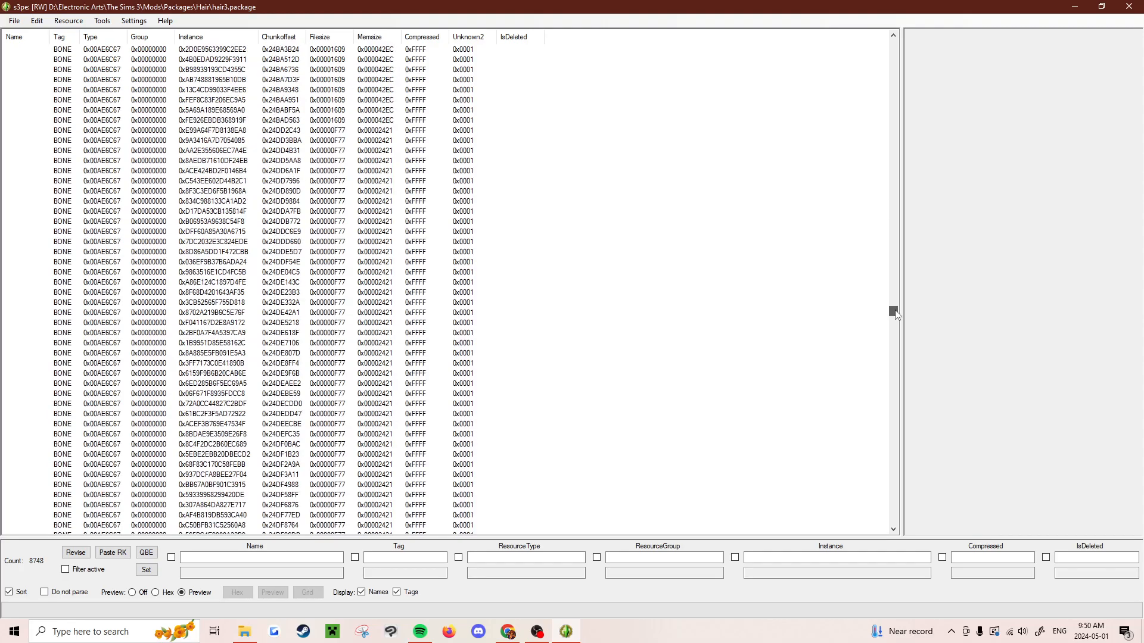
pyautogui.moveTo(892, 309); pyautogui.dragTo(892, 420)
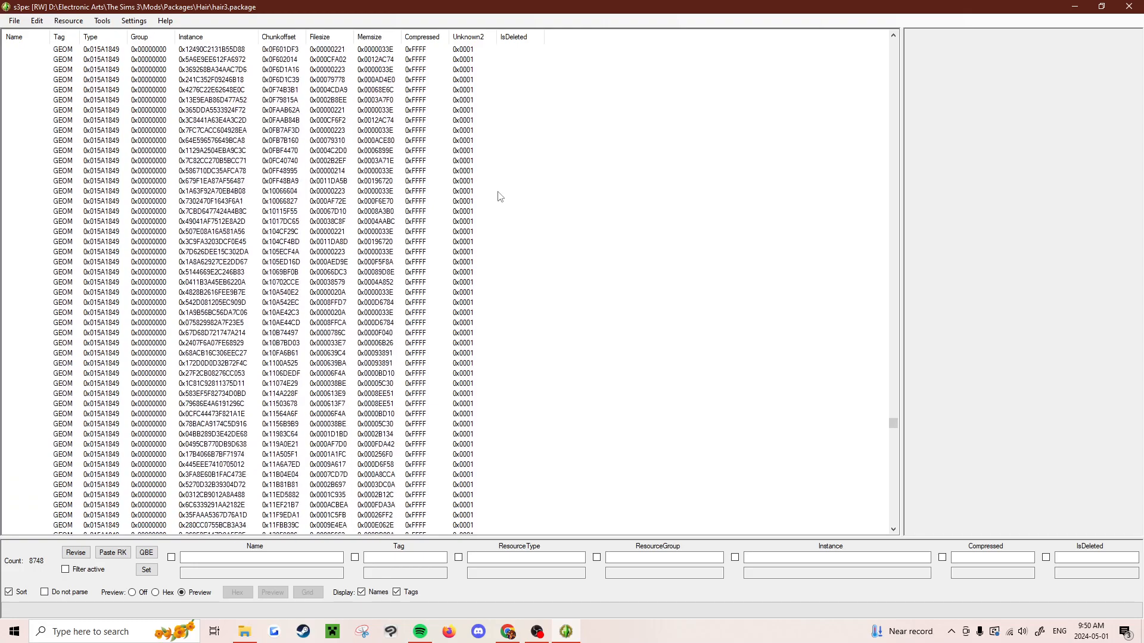
pyautogui.scroll(-3)
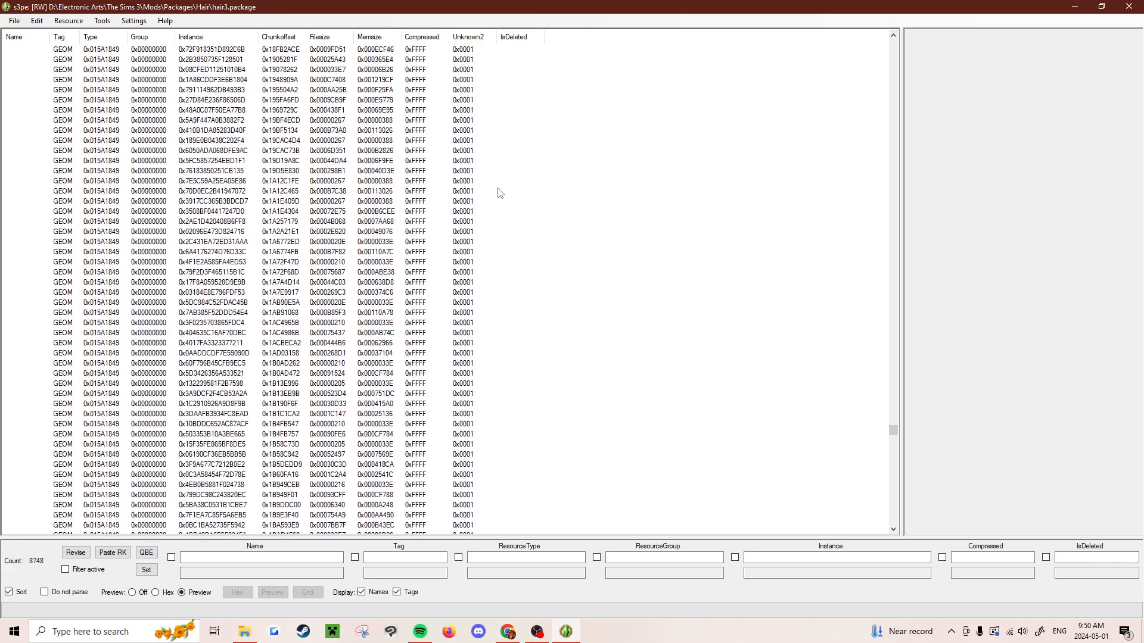
pyautogui.scroll(-3)
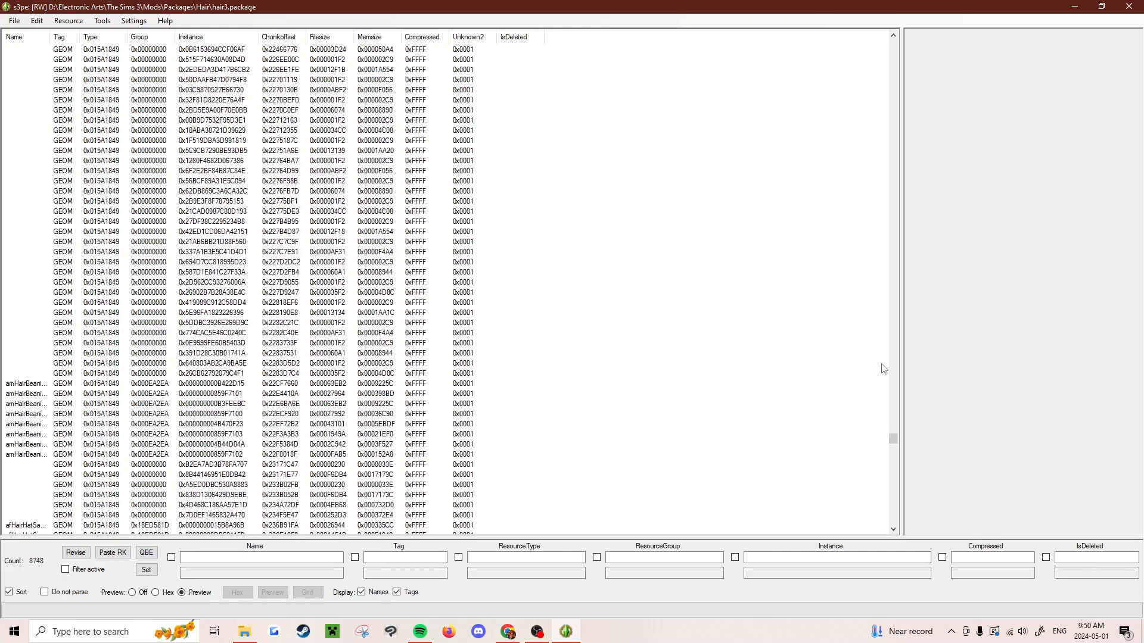
pyautogui.scroll(-3)
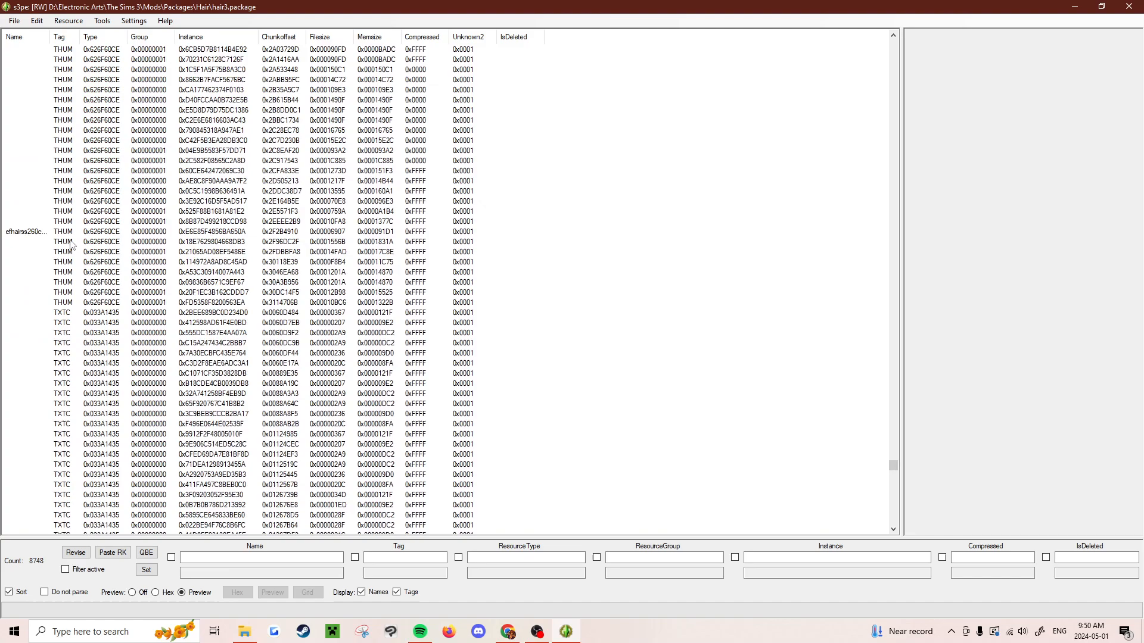
# Preview two THUM rows to see which hair images the package contains
pyautogui.click(220, 150)
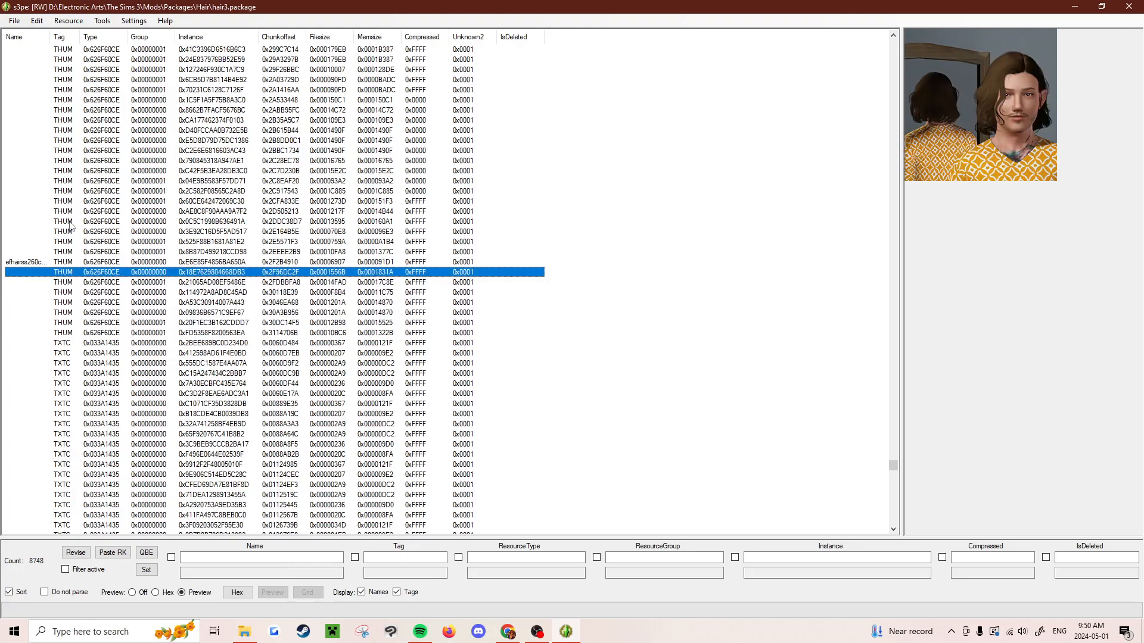
pyautogui.click(212, 201)
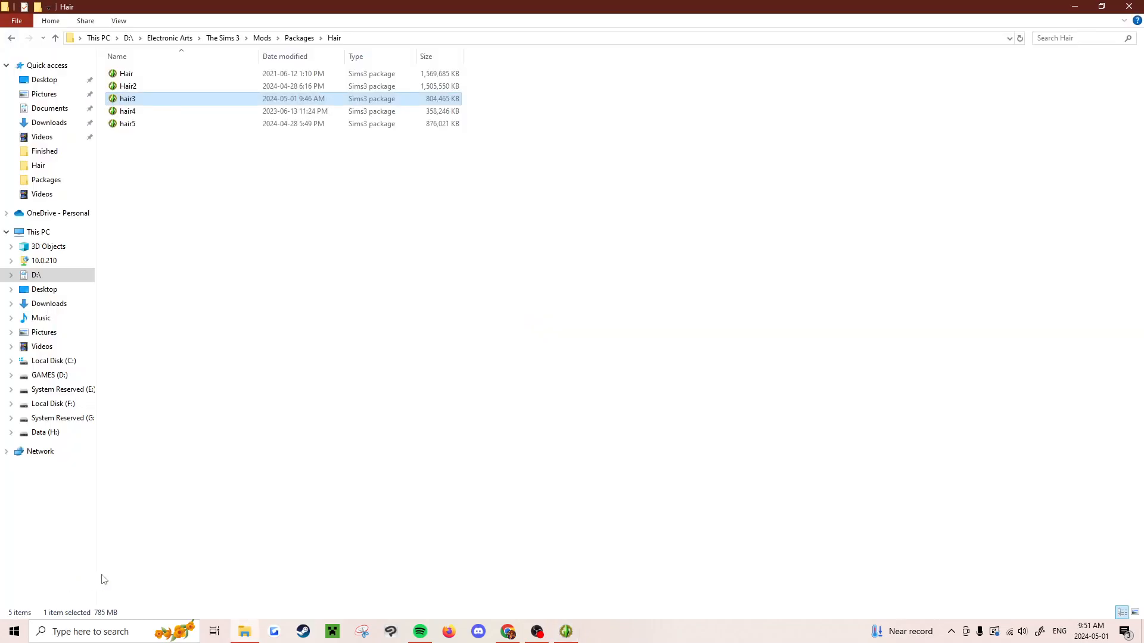
# Reopen hair3 and filter by instance 0x482BCECE198A601A, leaving the CASP and THUM pair
pyautogui.doubleClick(128, 99)
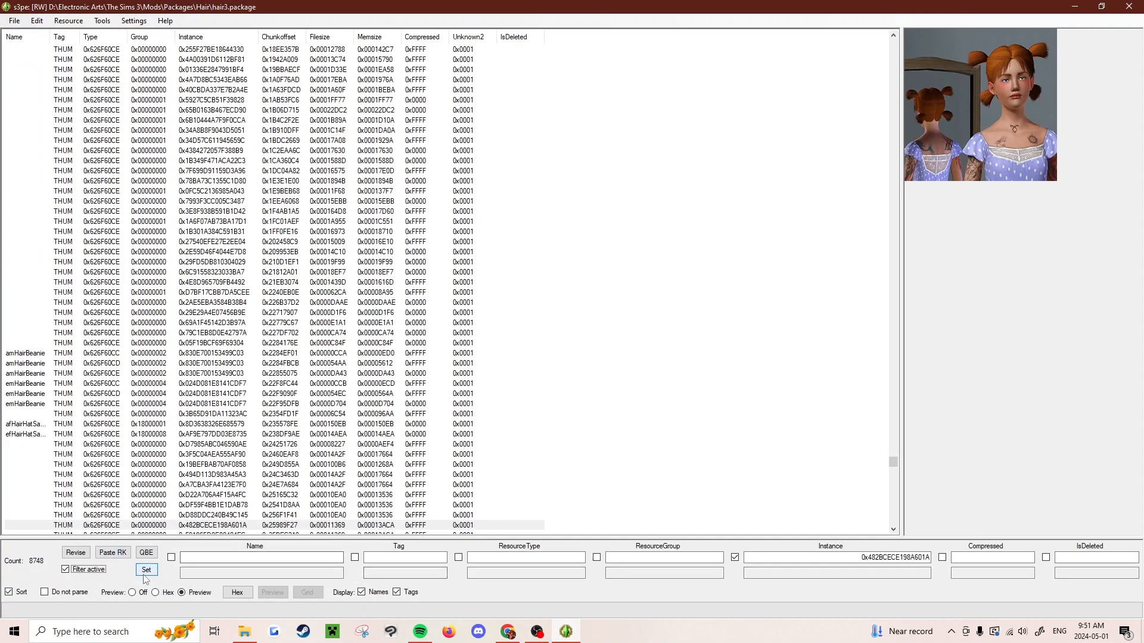
pyautogui.click(146, 569)
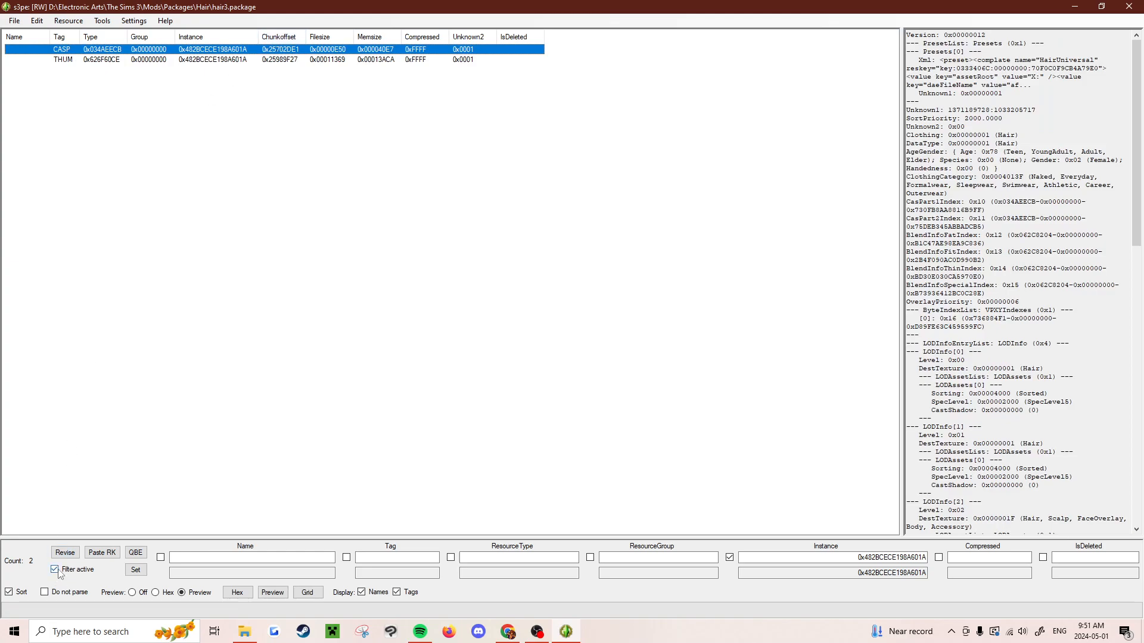
# Switch Filter active off so all 8748 resources reappear around the matching CASP entry
pyautogui.click(55, 569)
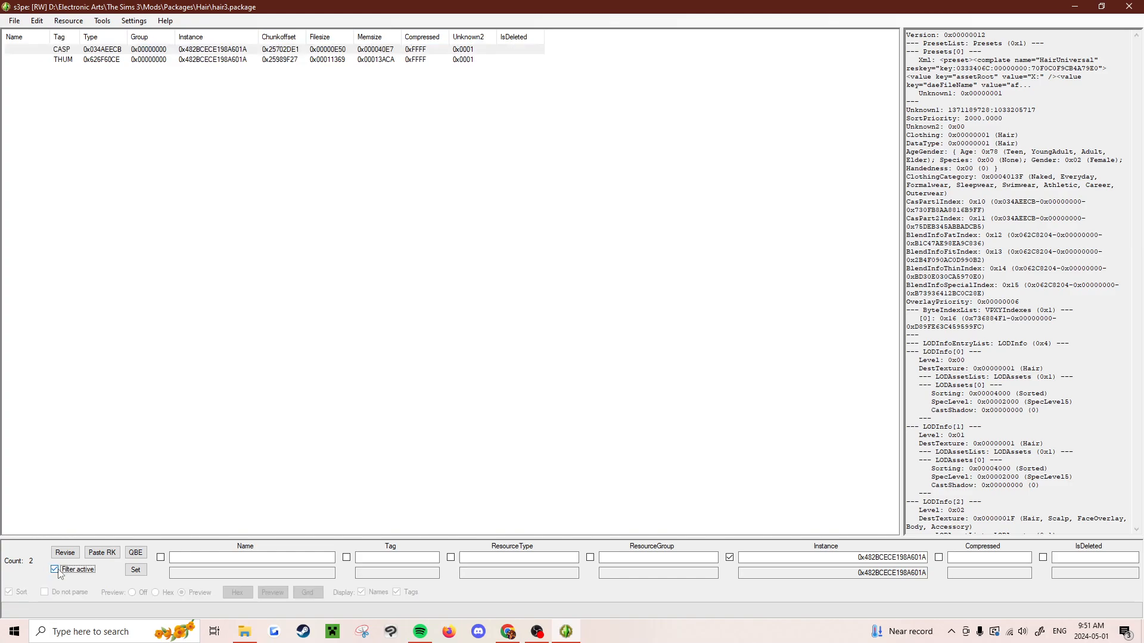
pyautogui.click(53, 569)
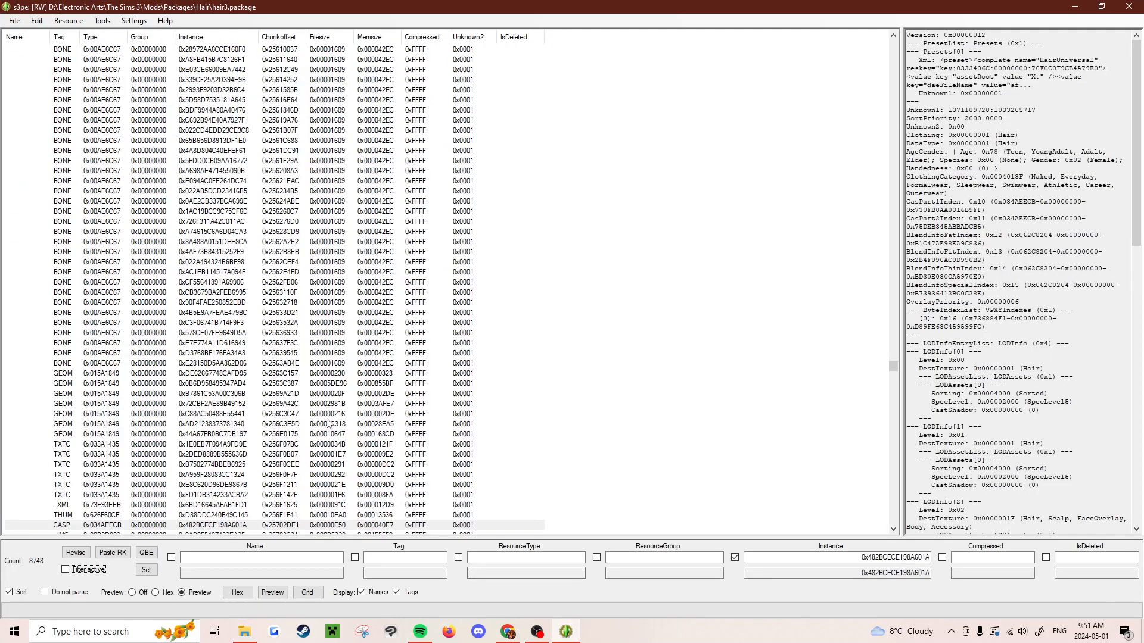
pyautogui.scroll(-3)
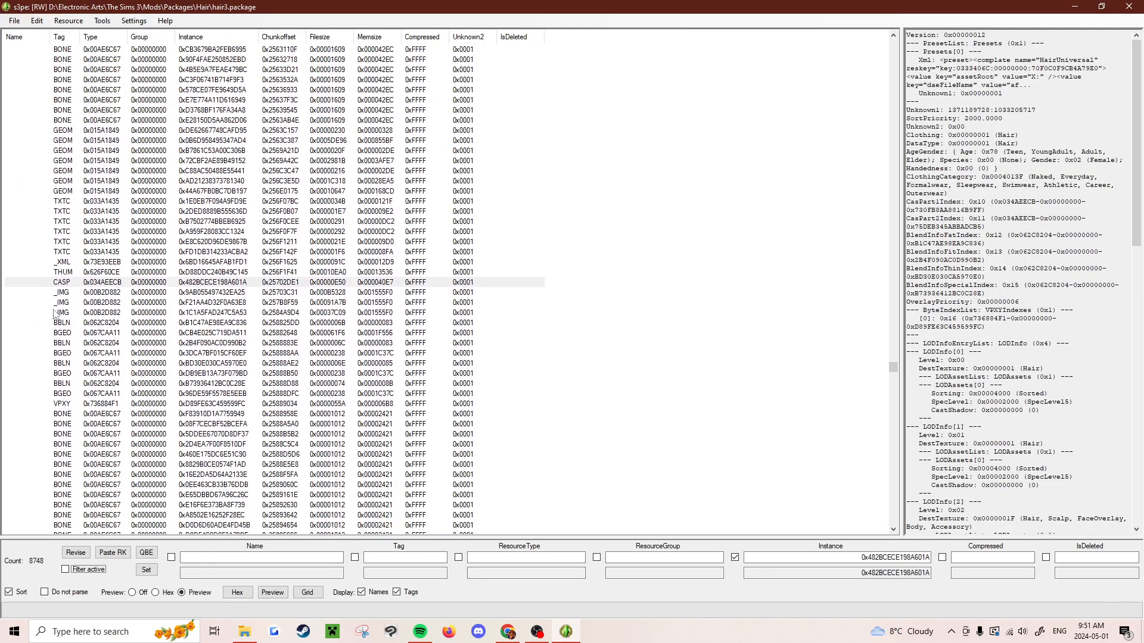
pyautogui.scroll(-3)
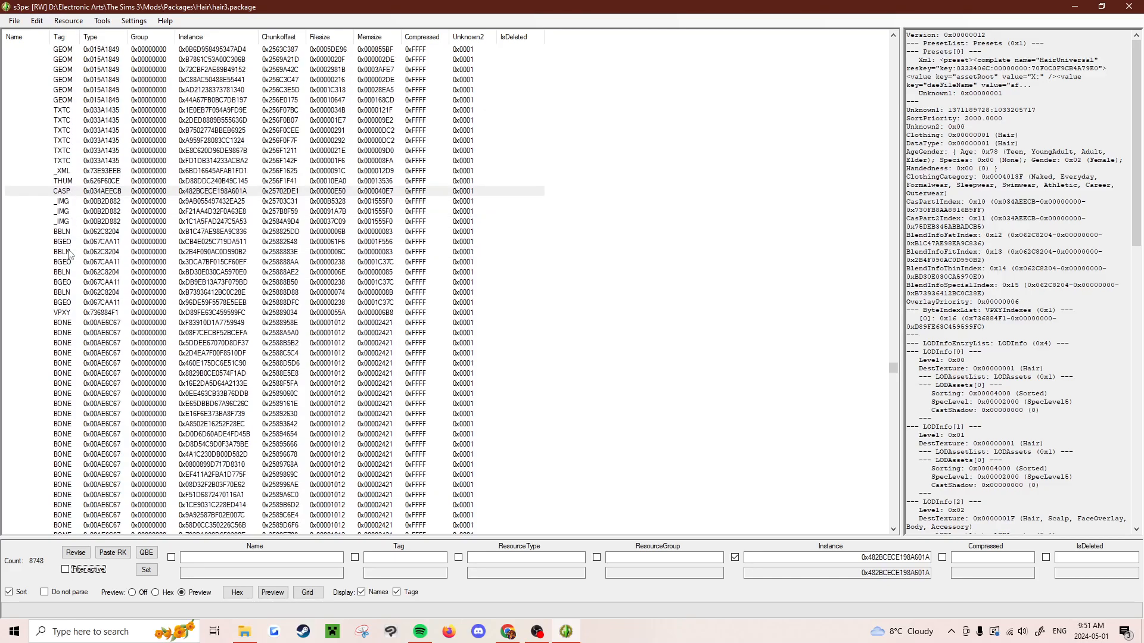